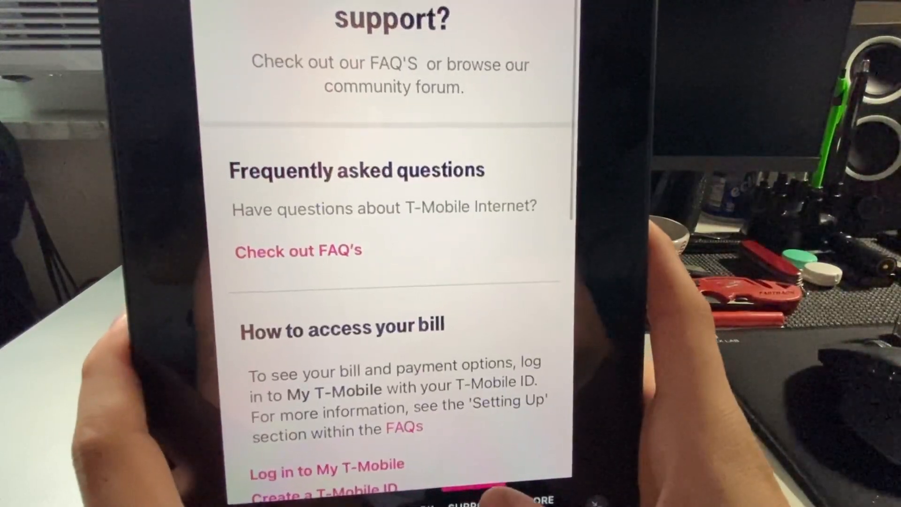
Bring up the gateway options list with user guide, information, cellular metrics, password change and restart.
scroll("down", 3)
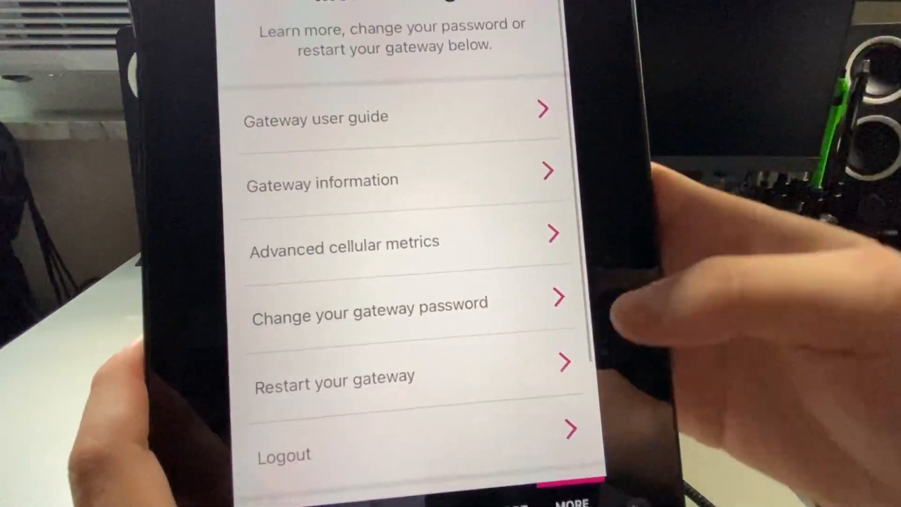
Show the advanced LTE cellular metrics: CQI 12, RSSI -89, RSRQ -10, RSRP -99, SINR 15.
scroll("down", 3)
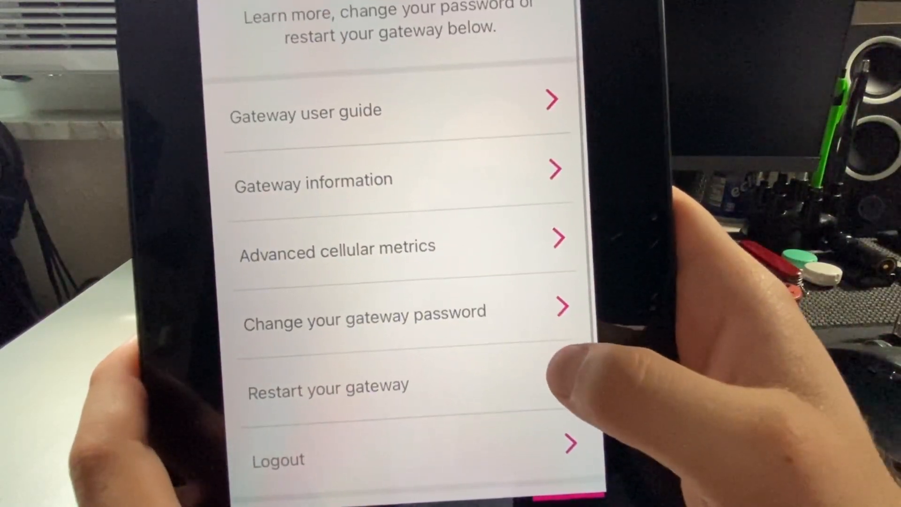
left_click(337, 246)
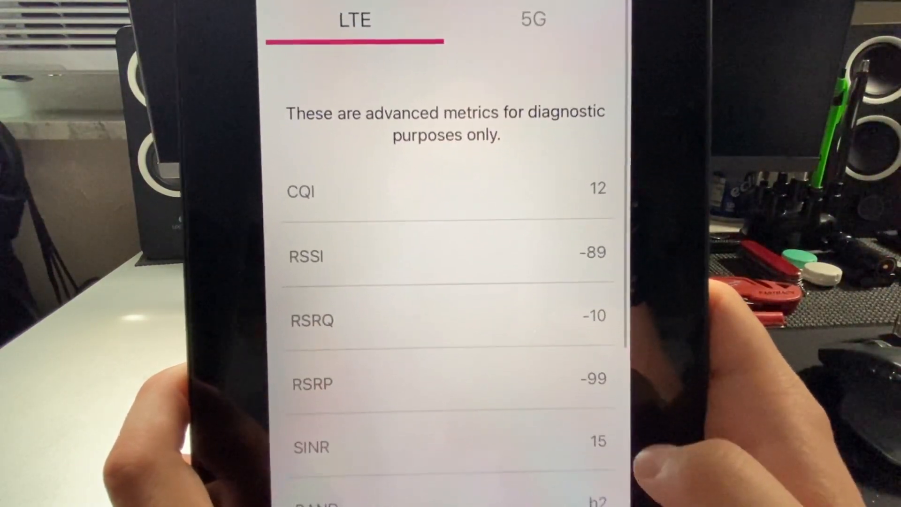
left_click(531, 19)
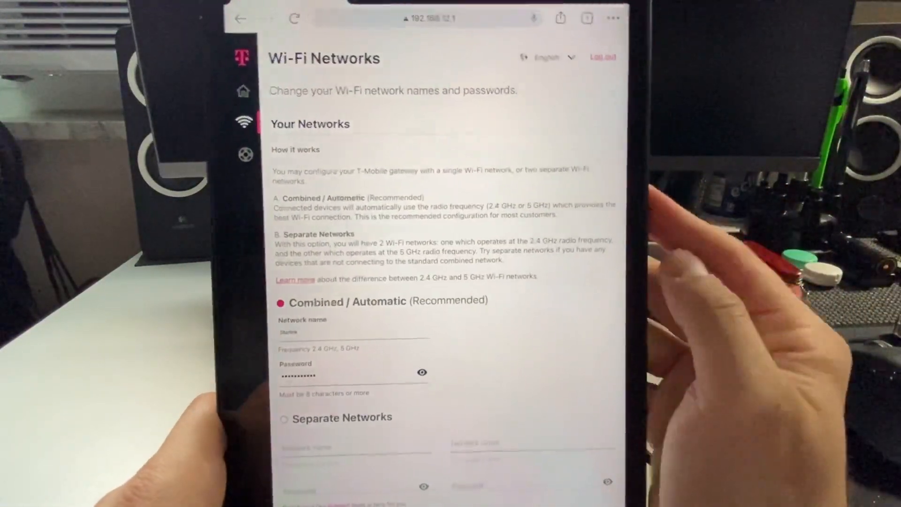
Review Wi-Fi Networks in the 192.168.12.1 admin, then go to the Support page with FAQs and customer care numbers.
scroll("down", 3)
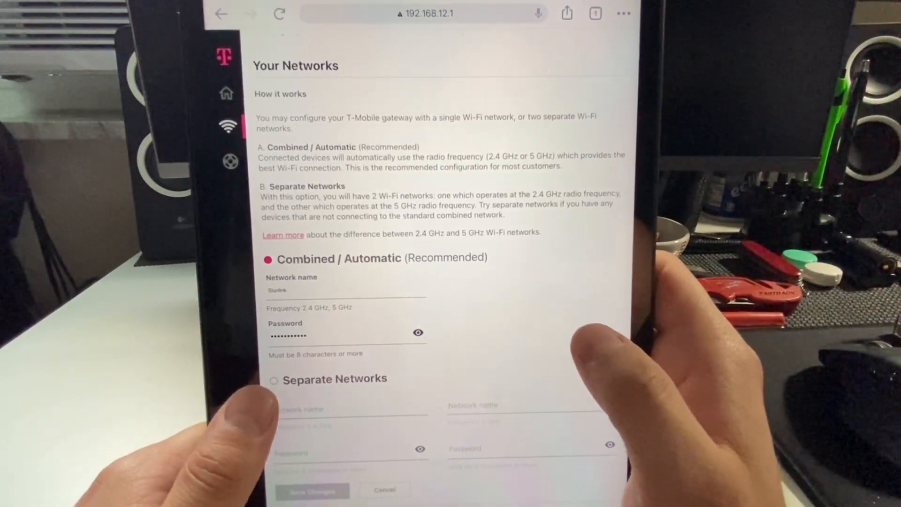
scroll("up", 3)
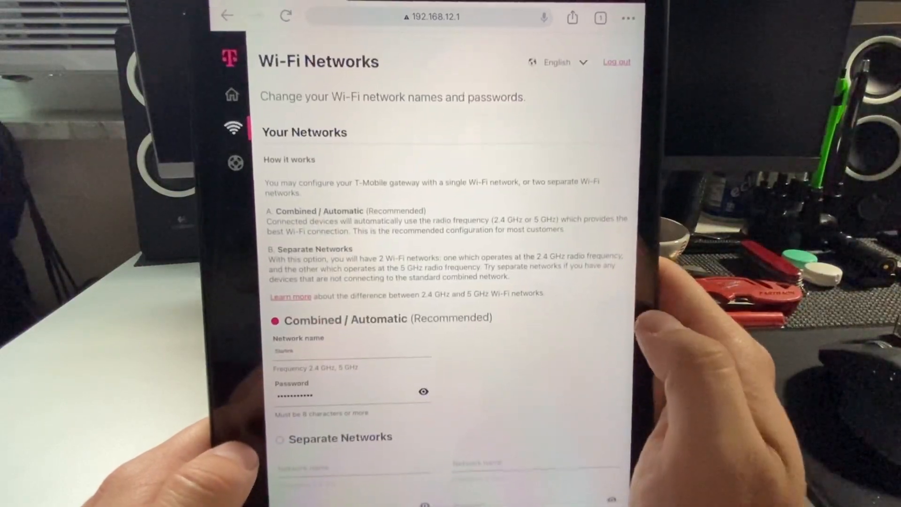
left_click(231, 163)
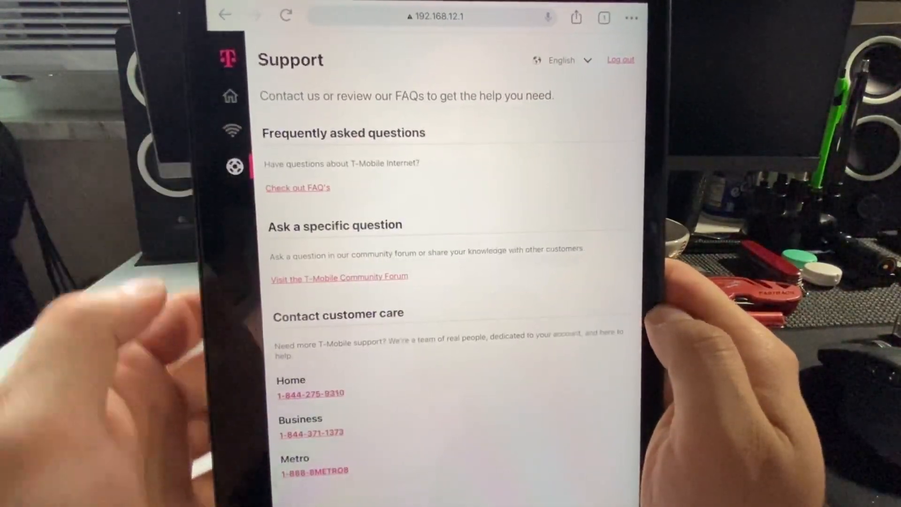